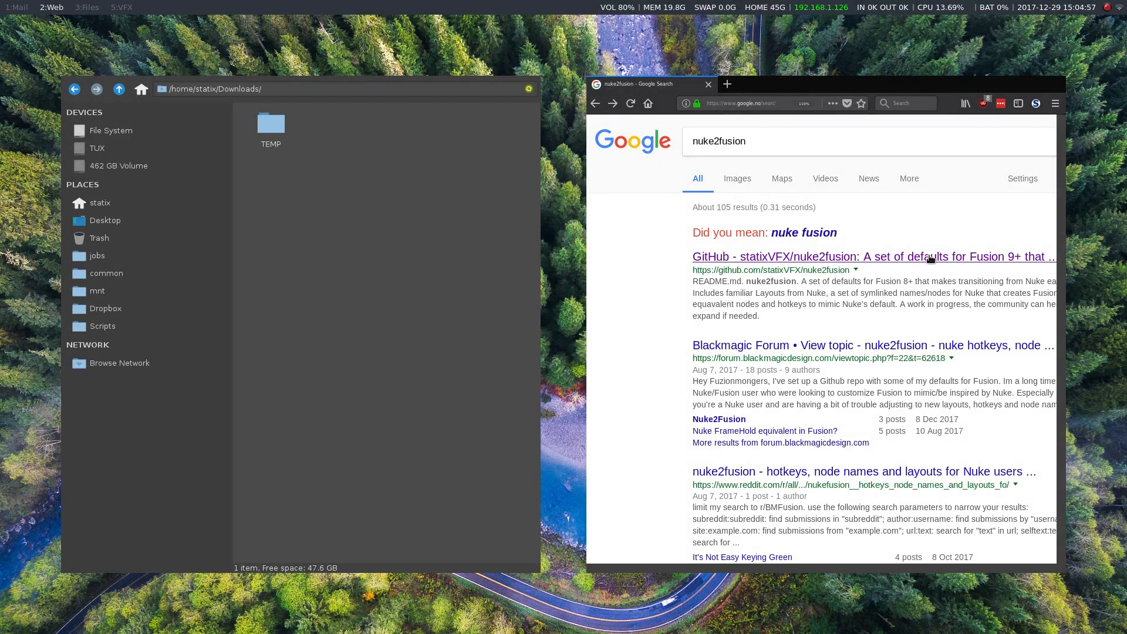
- Open the nuke2fusion repository and read its README on layouts, macros, hotkeys and installation
click(871, 256)
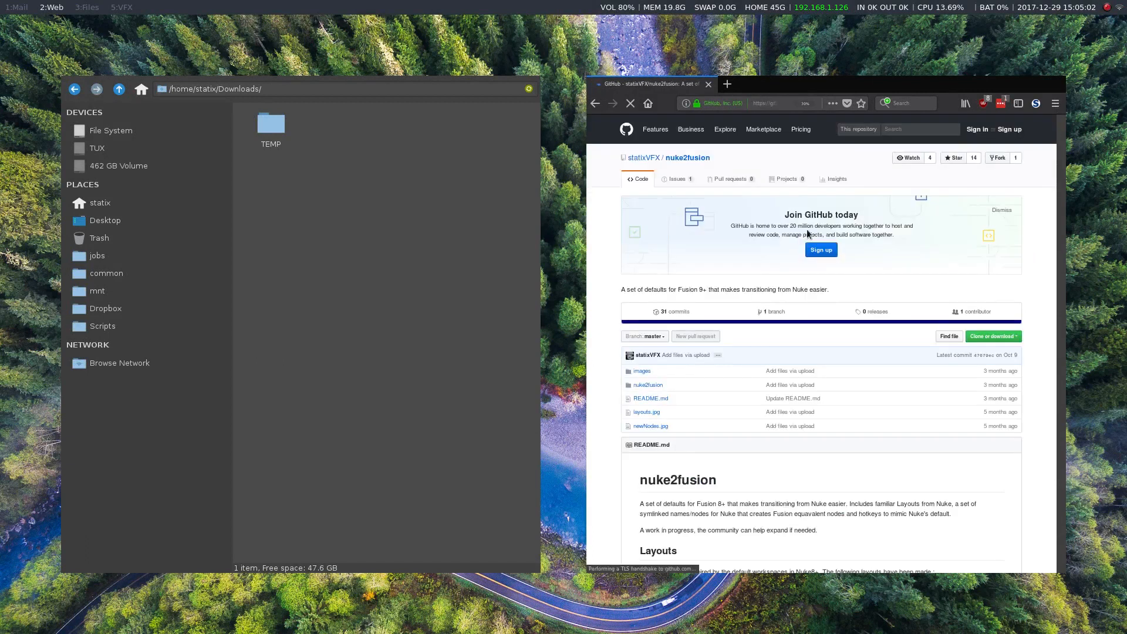
mouse_move(688, 158)
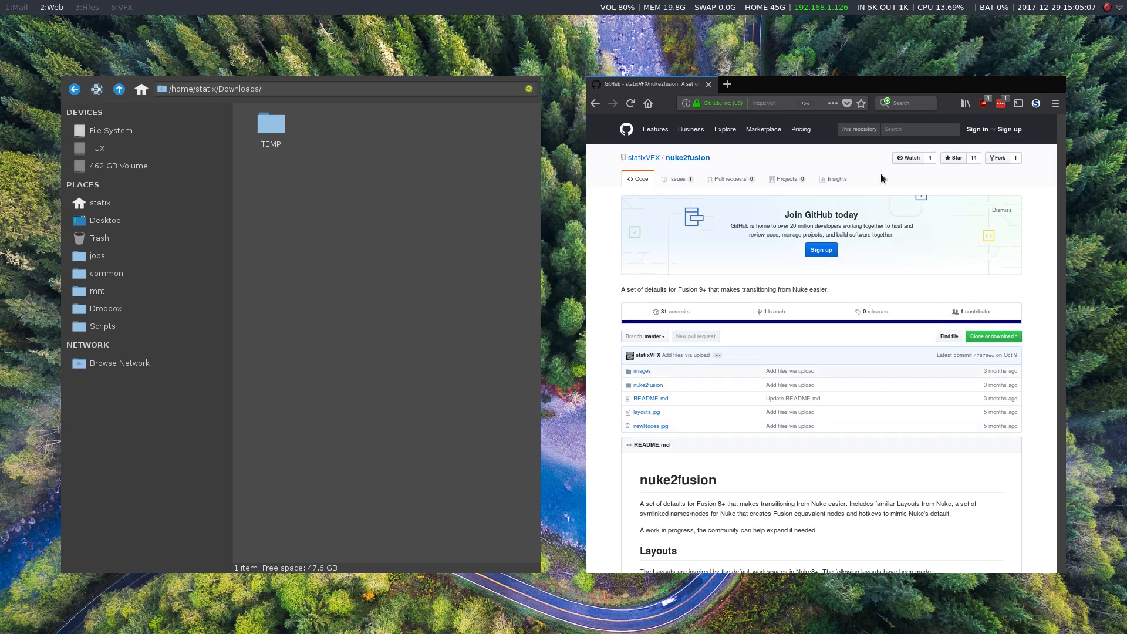
scroll(down, 3)
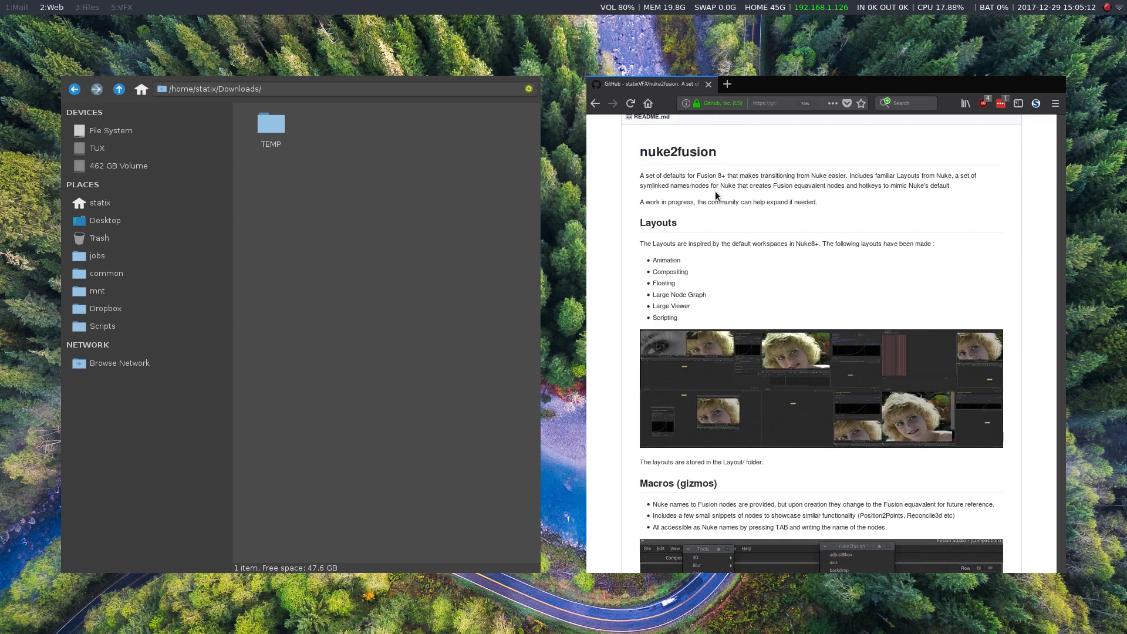
mouse_move(844, 232)
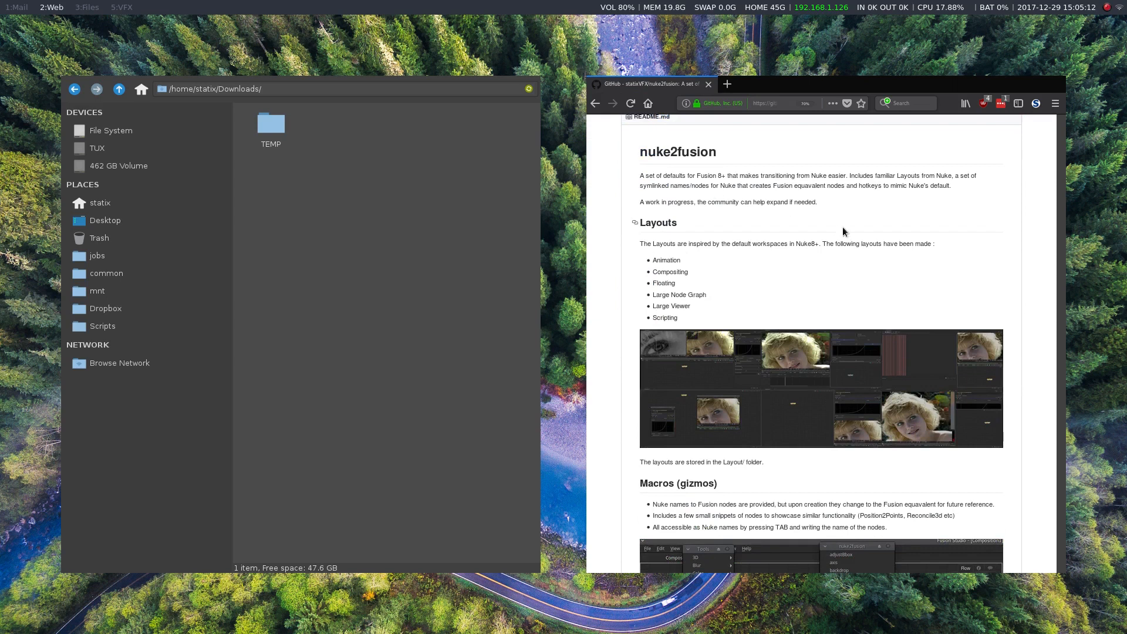
scroll(down, 3)
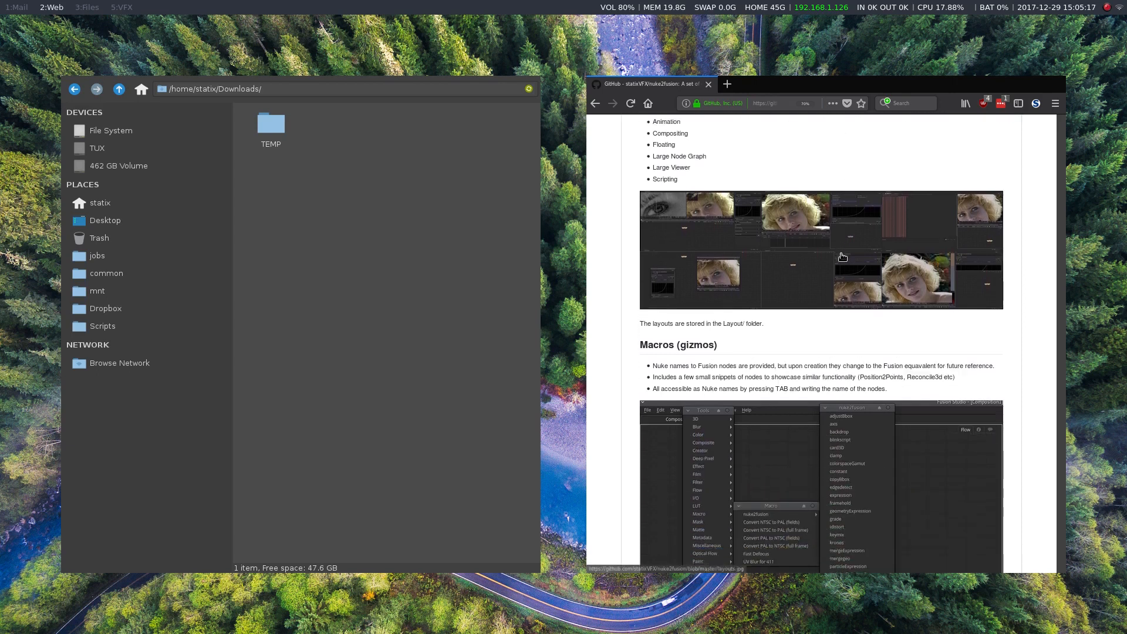
scroll(down, 3)
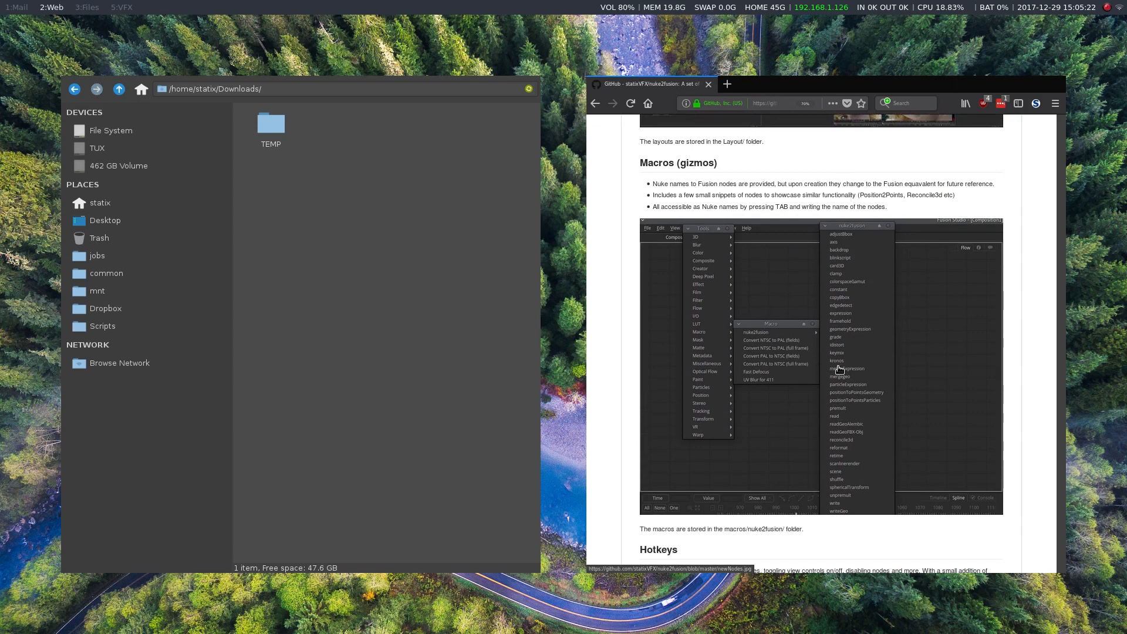
scroll(down, 3)
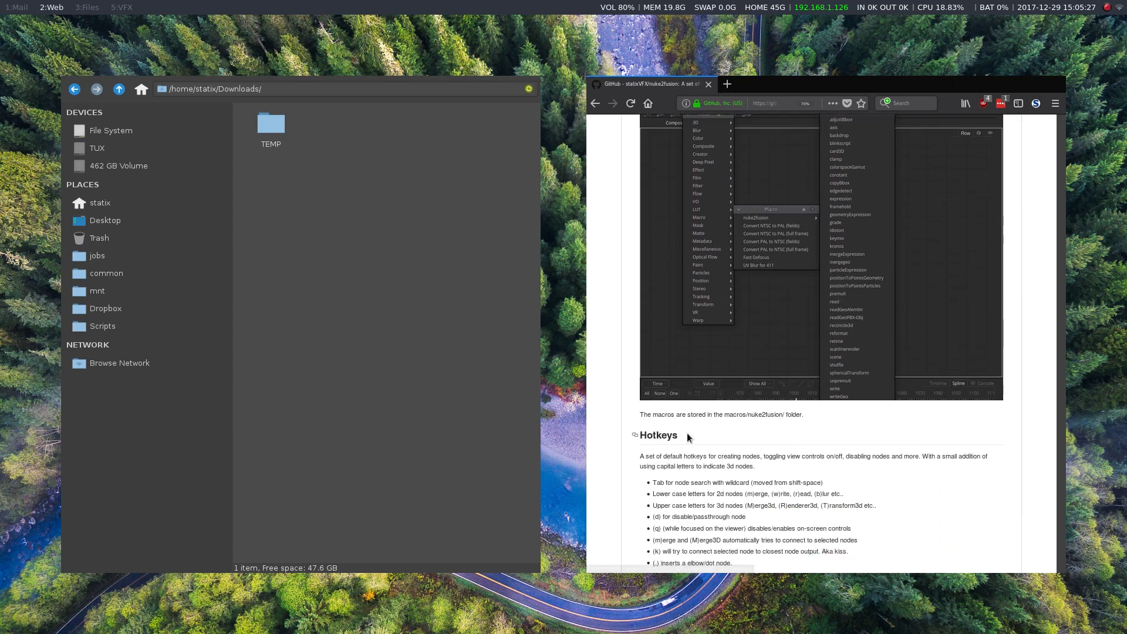
scroll(down, 3)
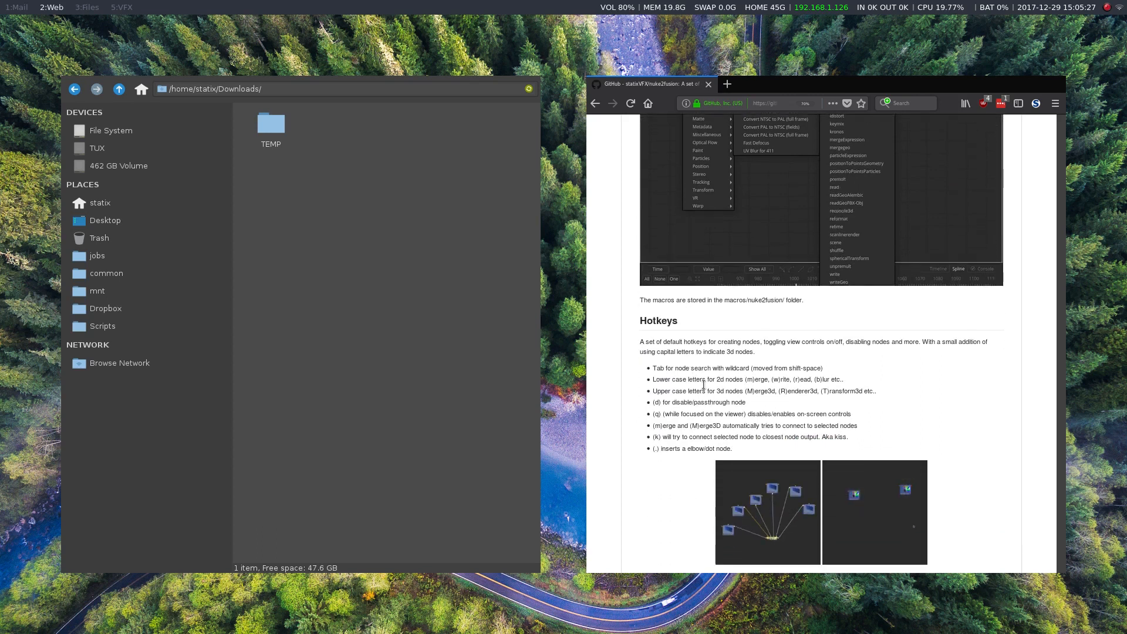
scroll(down, 3)
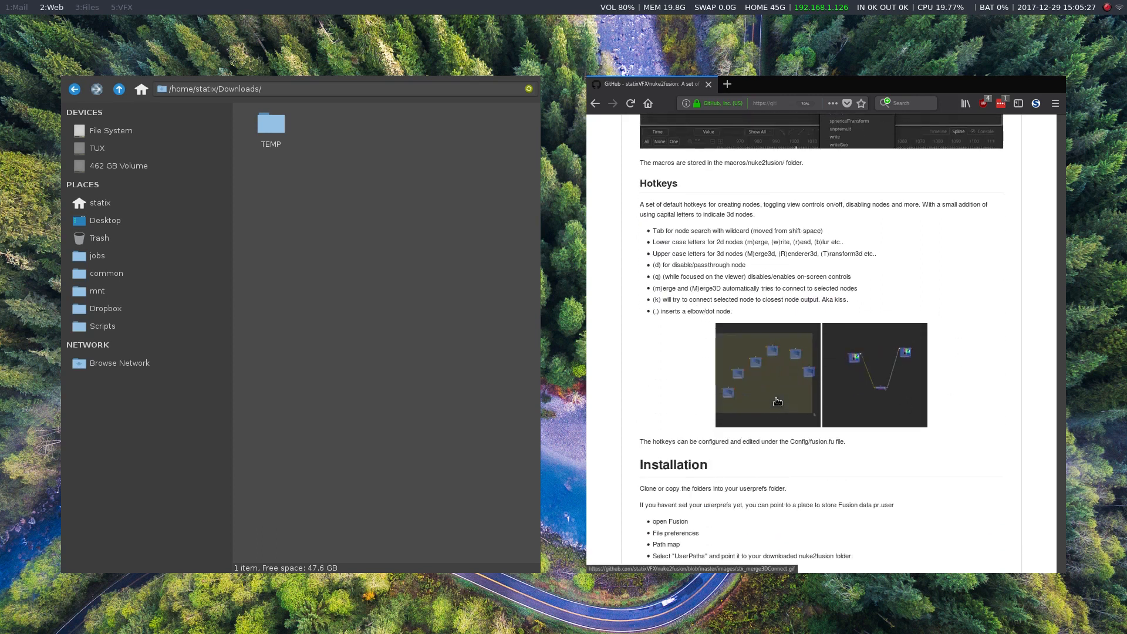
scroll(down, 3)
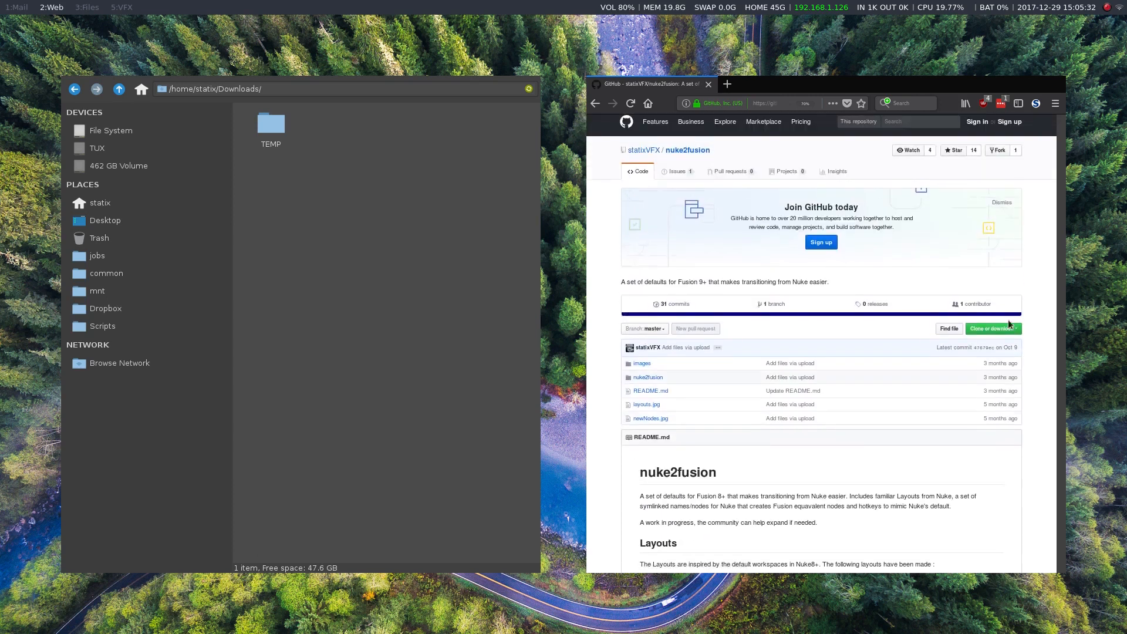
- Download the repository as nuke2fusion-master.zip and select it in Downloads
click(991, 329)
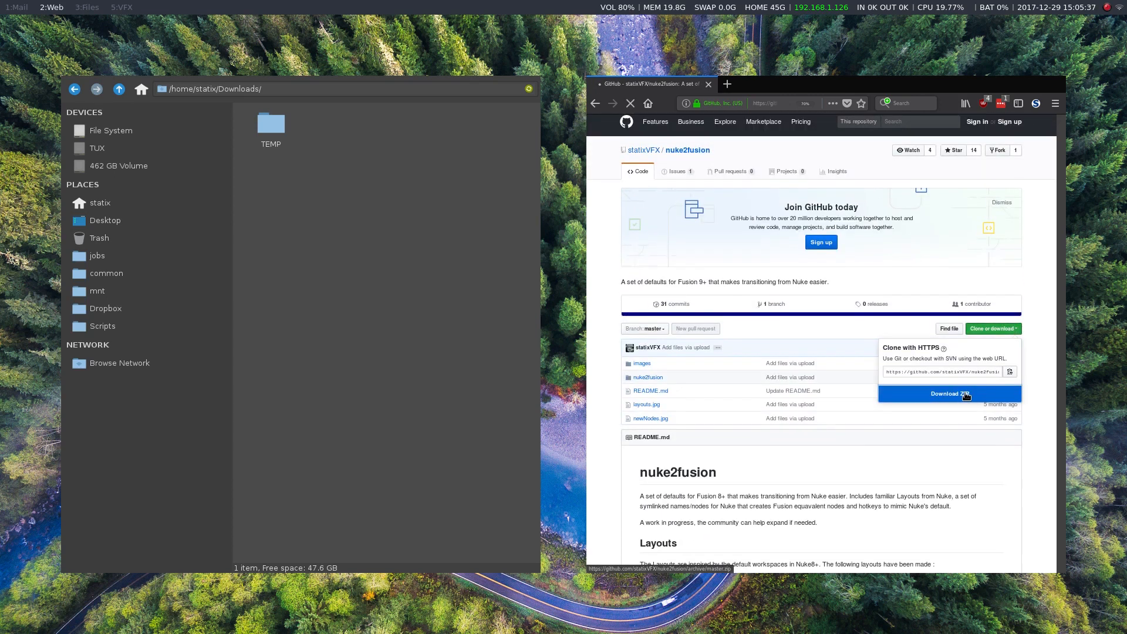
click(949, 393)
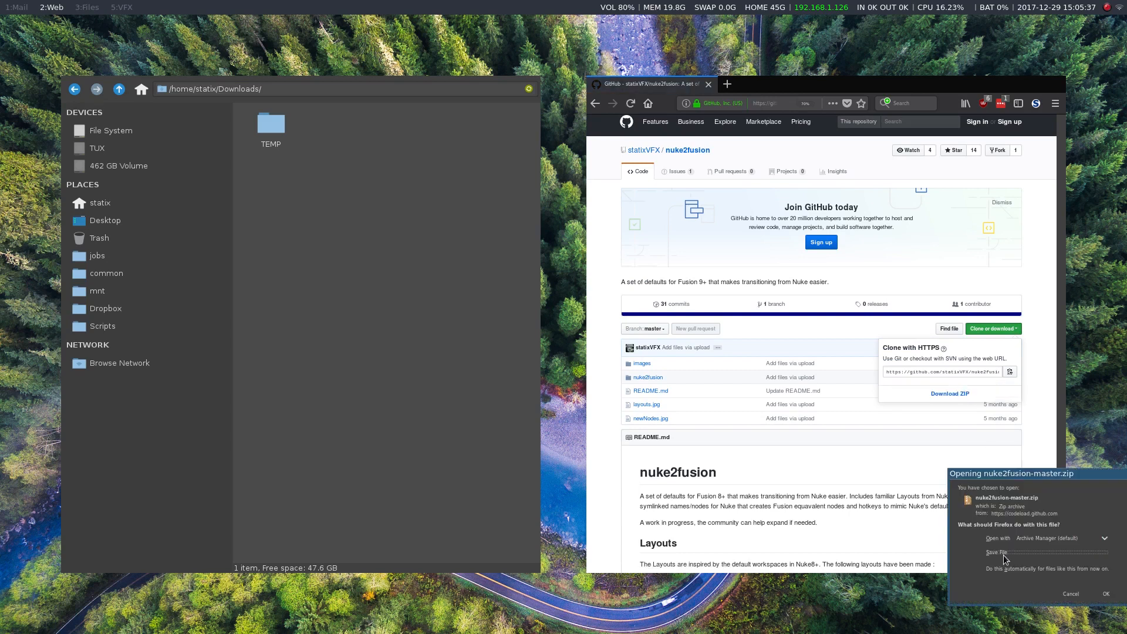
click(1106, 593)
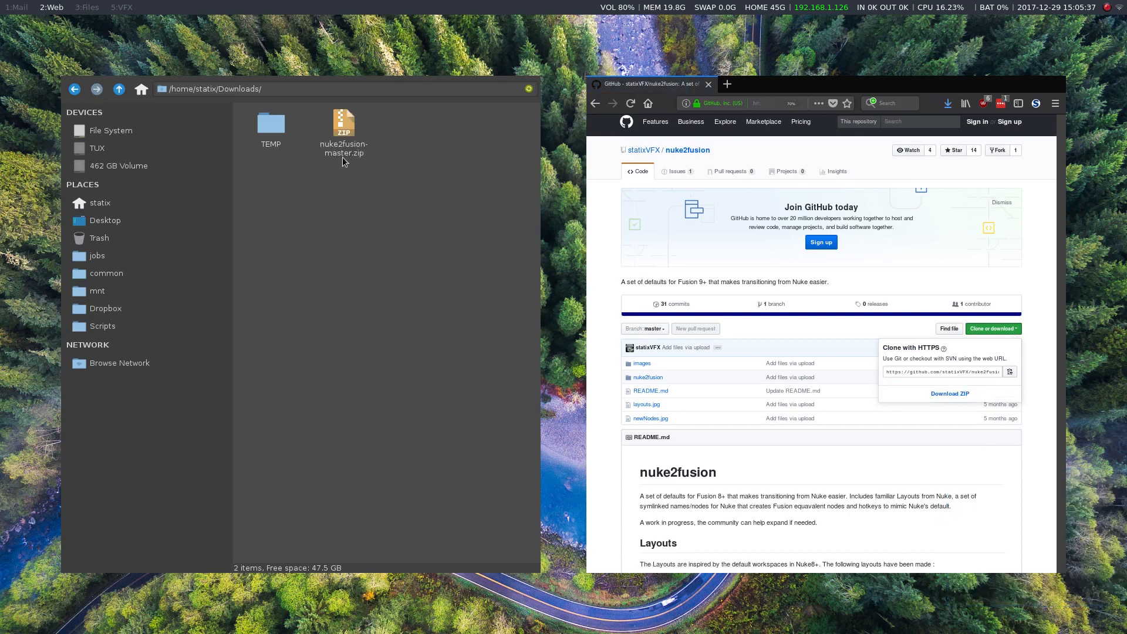
click(344, 122)
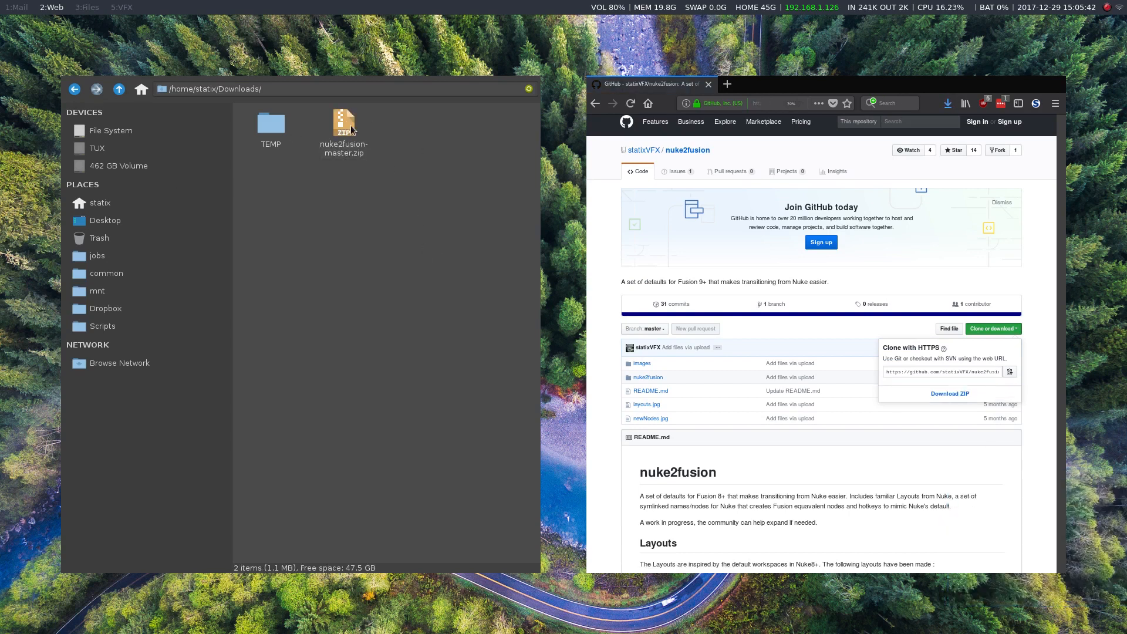
right_click(343, 124)
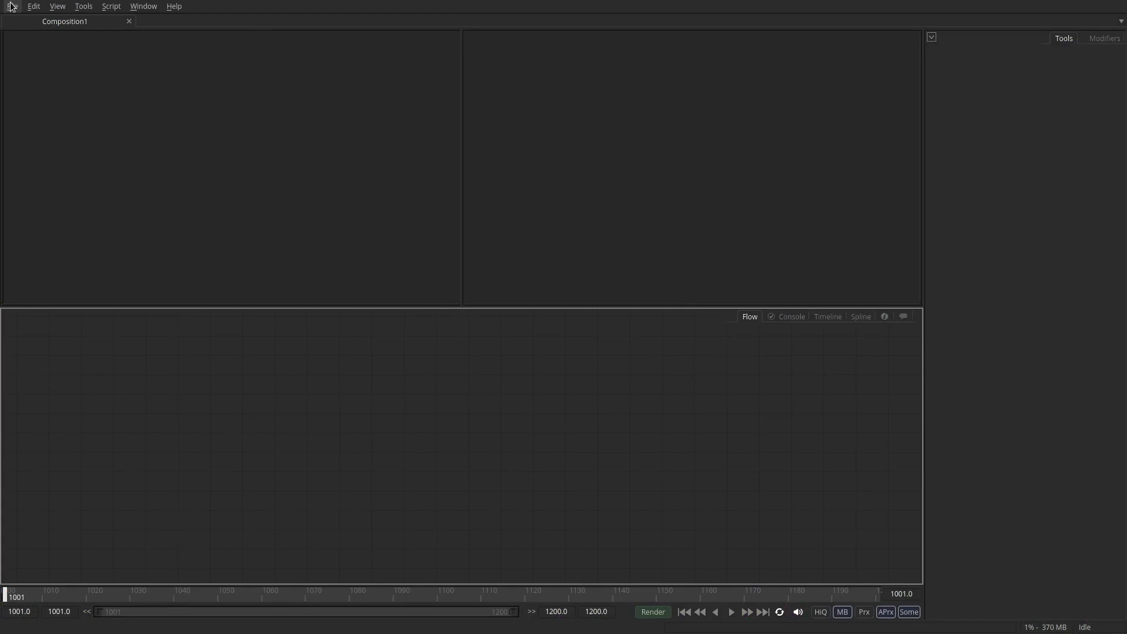
- Show the global Path Map preferences and select the UserPaths mapping
click(12, 6)
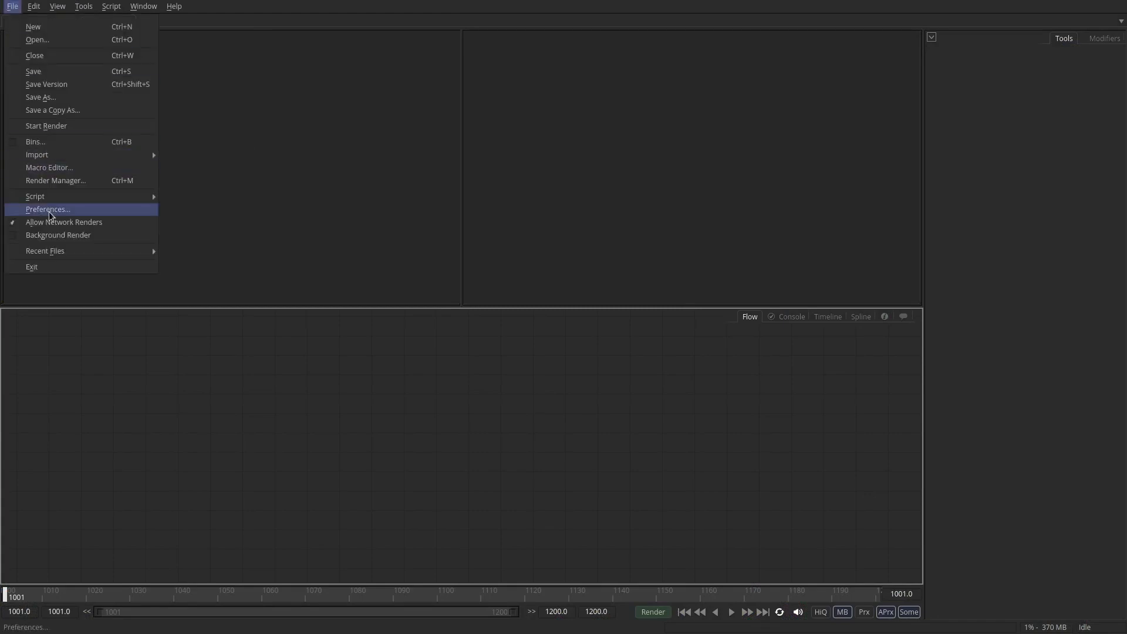
click(48, 209)
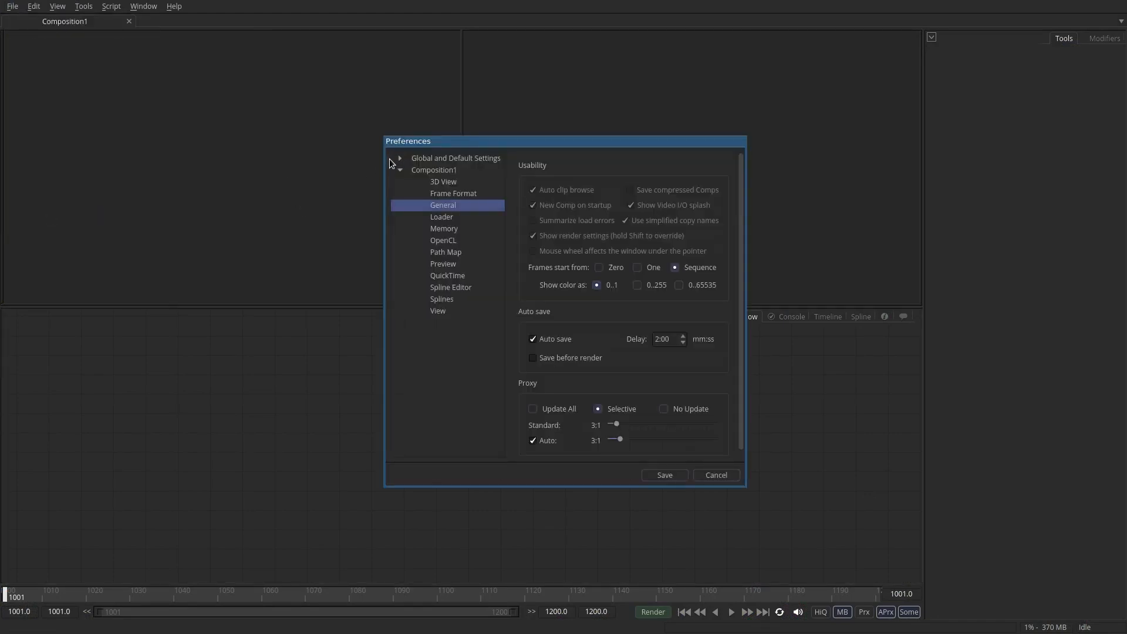
click(400, 158)
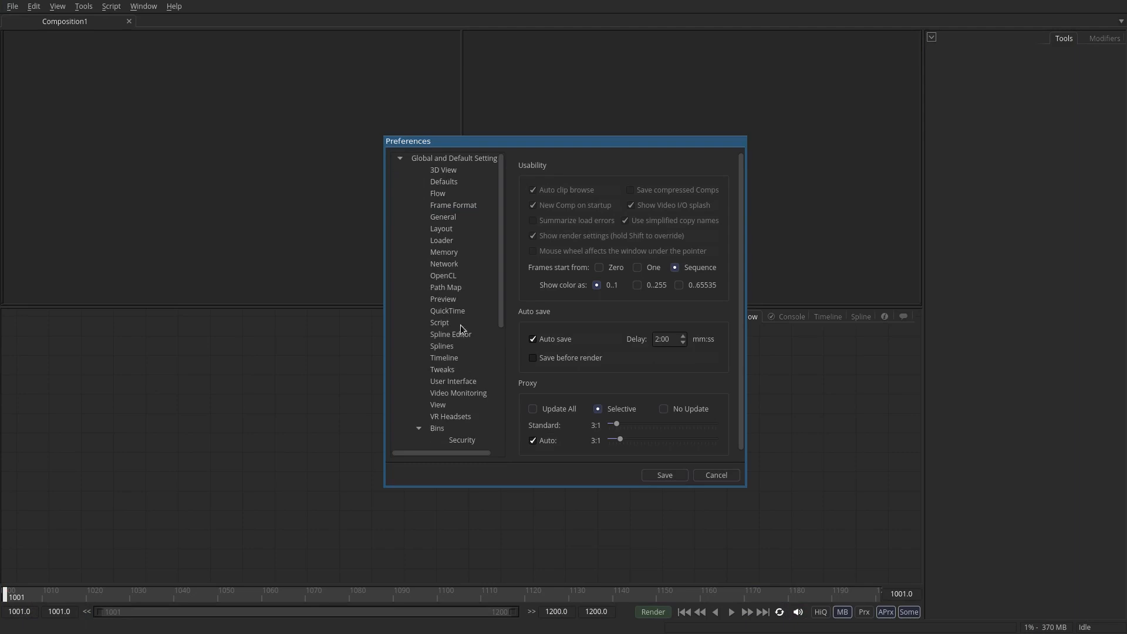
click(445, 287)
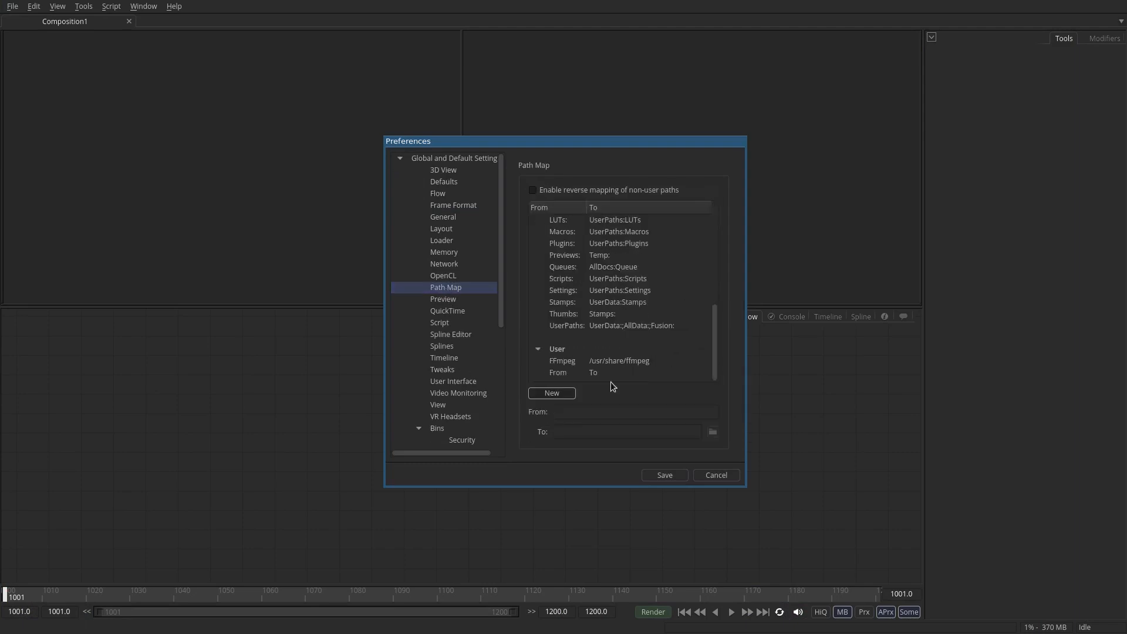
click(630, 325)
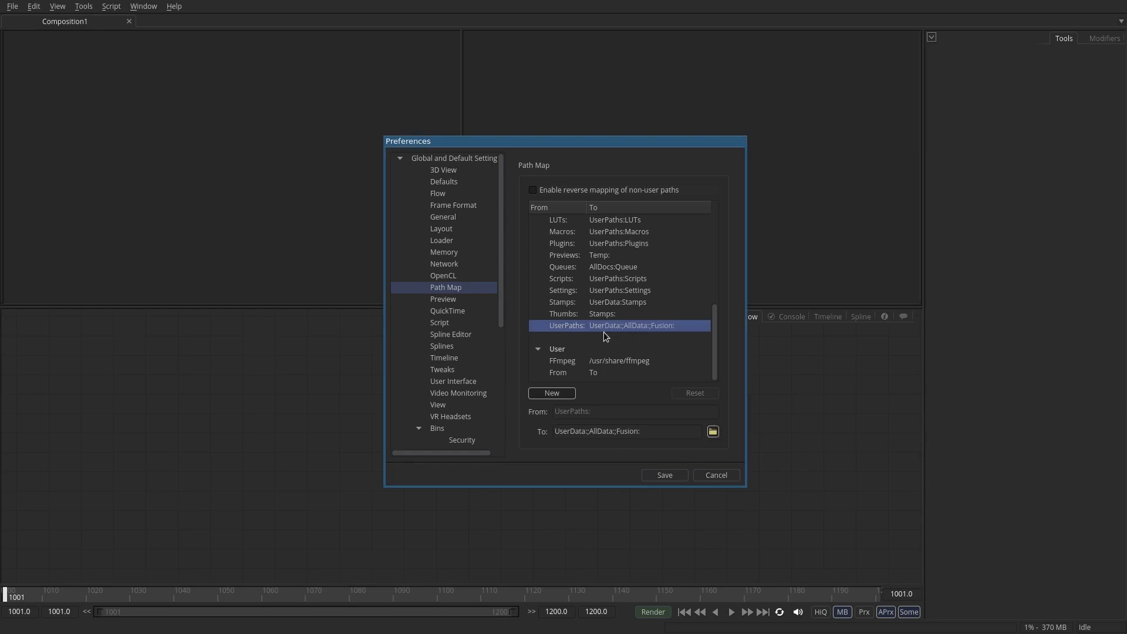
mouse_move(724, 433)
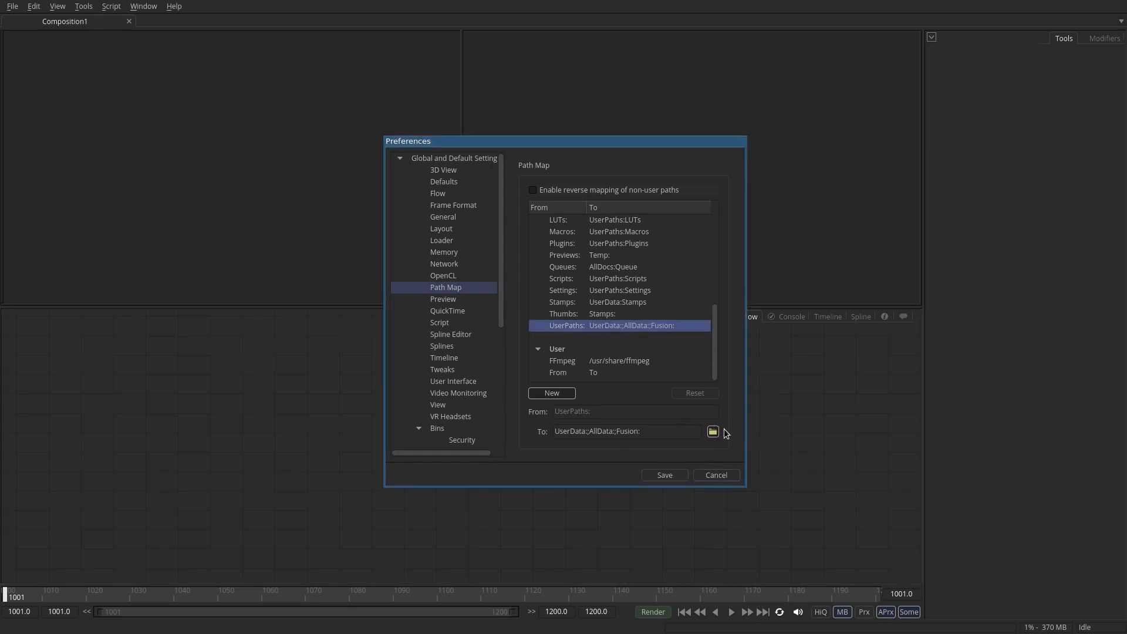
- Browse to Downloads > nuke2fusion-master as the UserPaths target folder
click(711, 431)
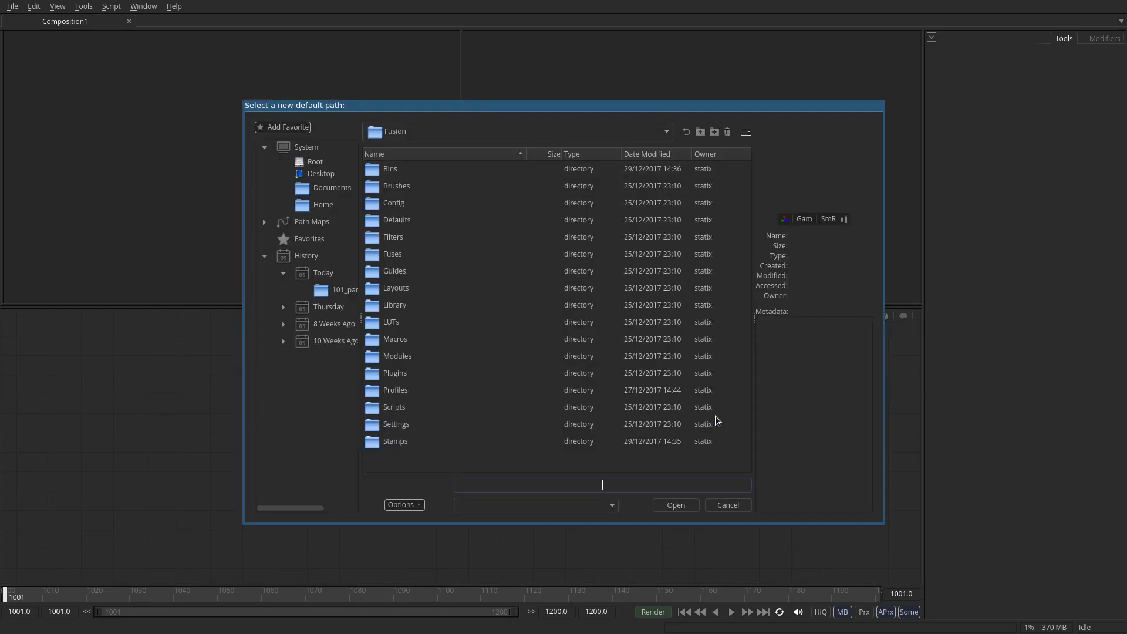
mouse_move(321, 200)
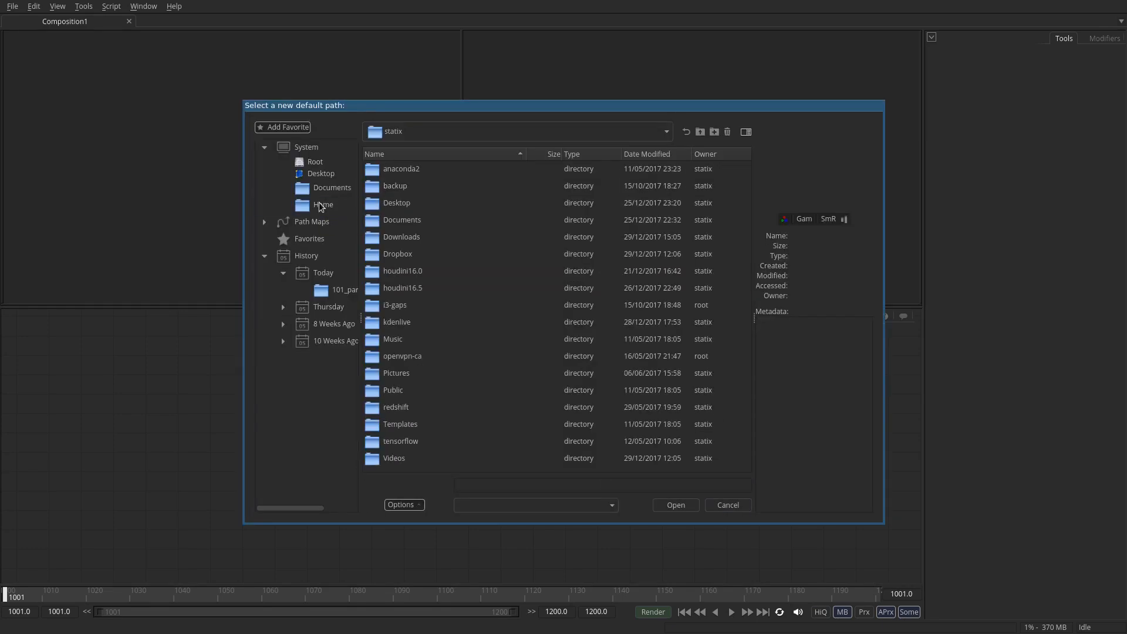
double_click(401, 236)
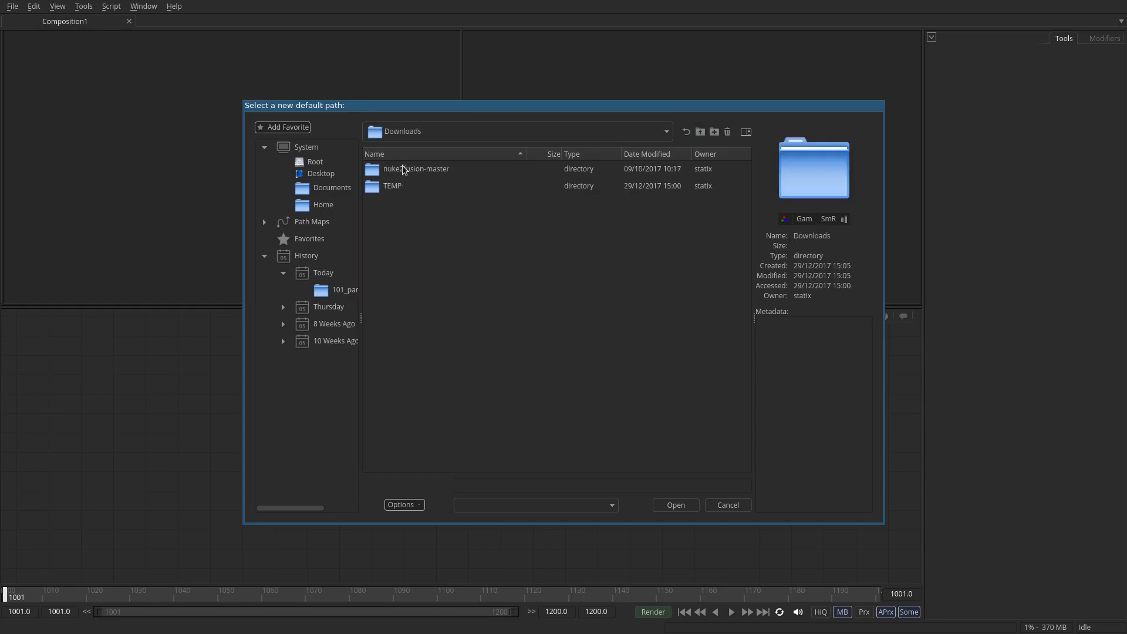
double_click(416, 169)
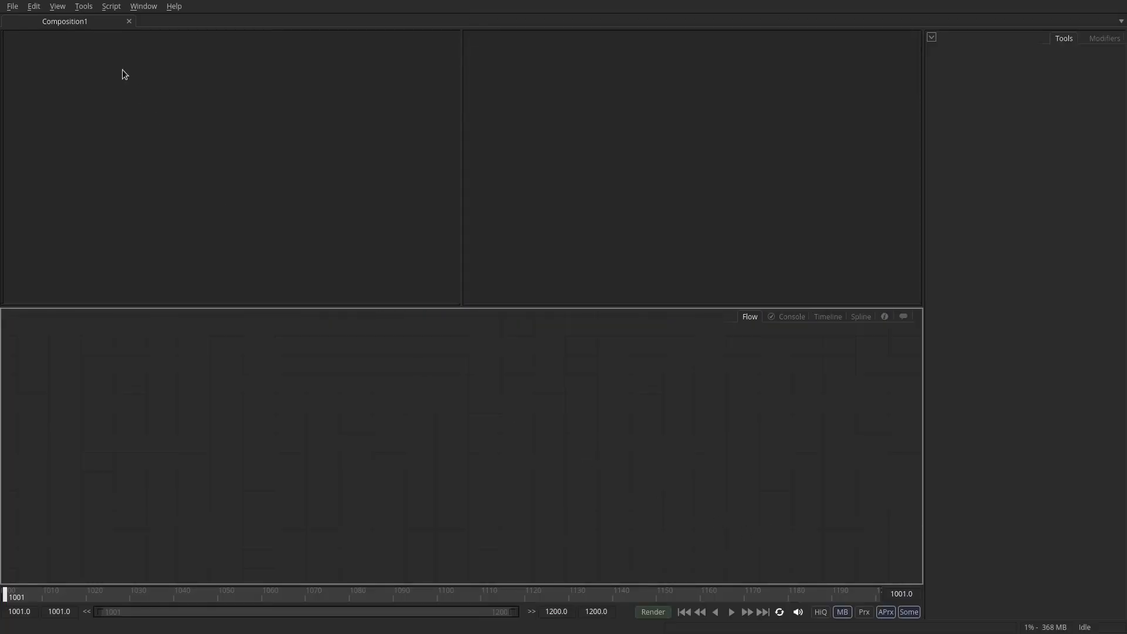
- Show the Tools menu to reach the Macro > nuke2fusion entry
click(83, 6)
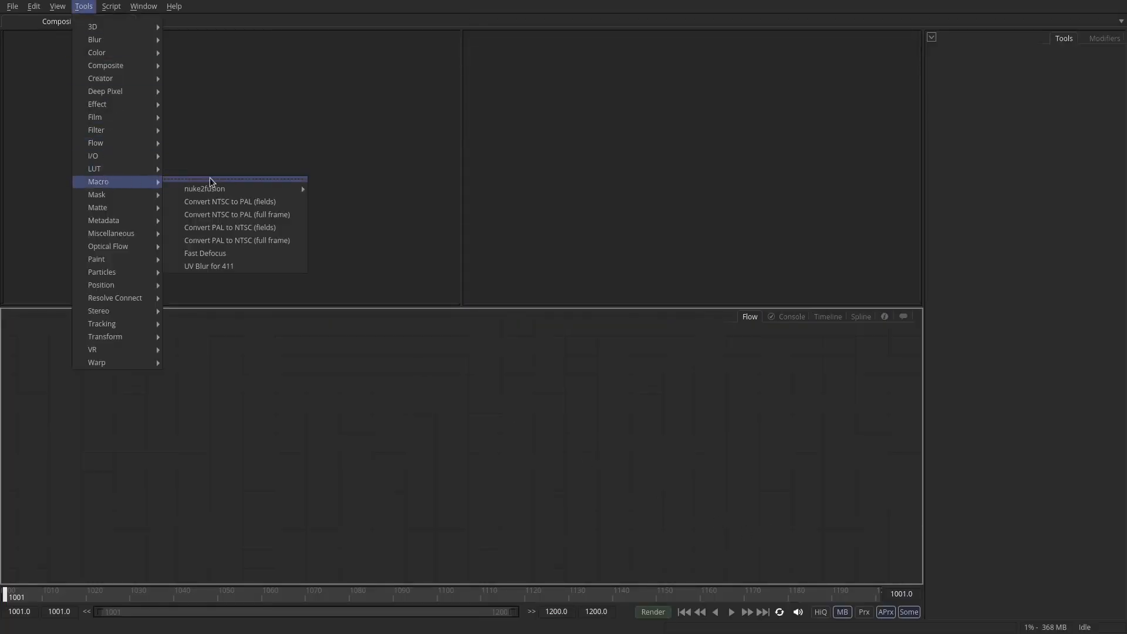
mouse_move(205, 184)
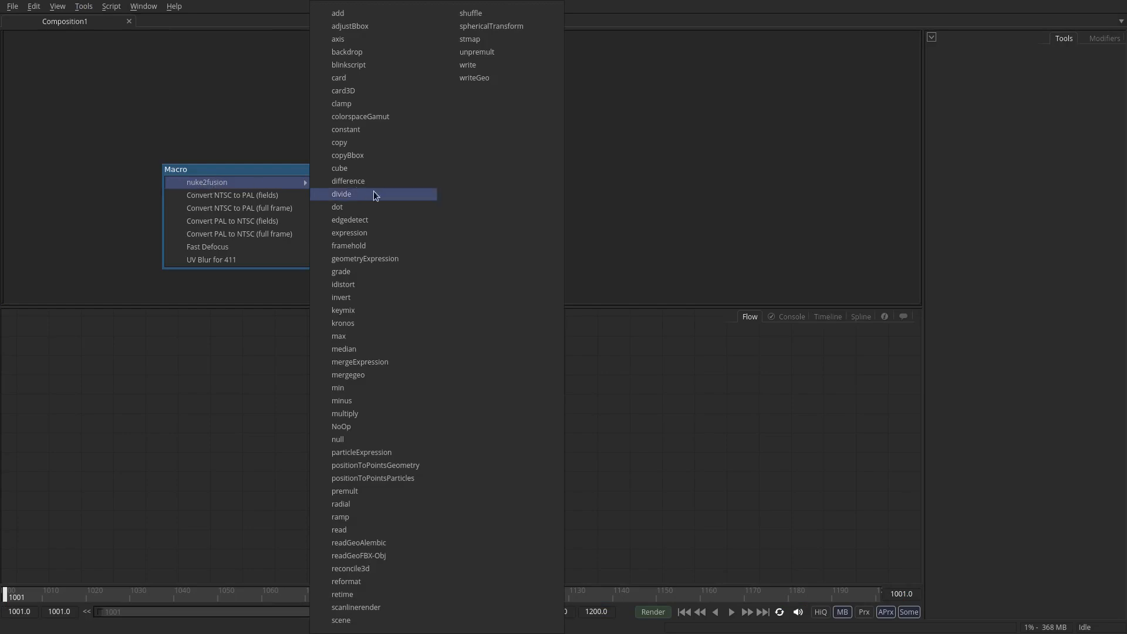
mouse_move(345, 142)
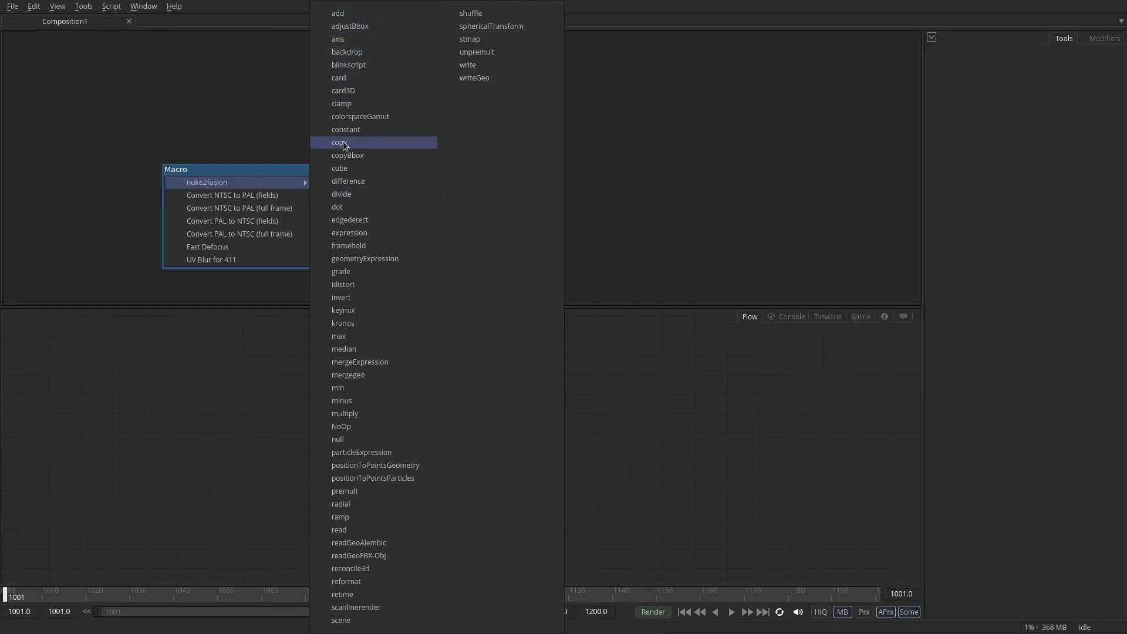
mouse_move(384, 439)
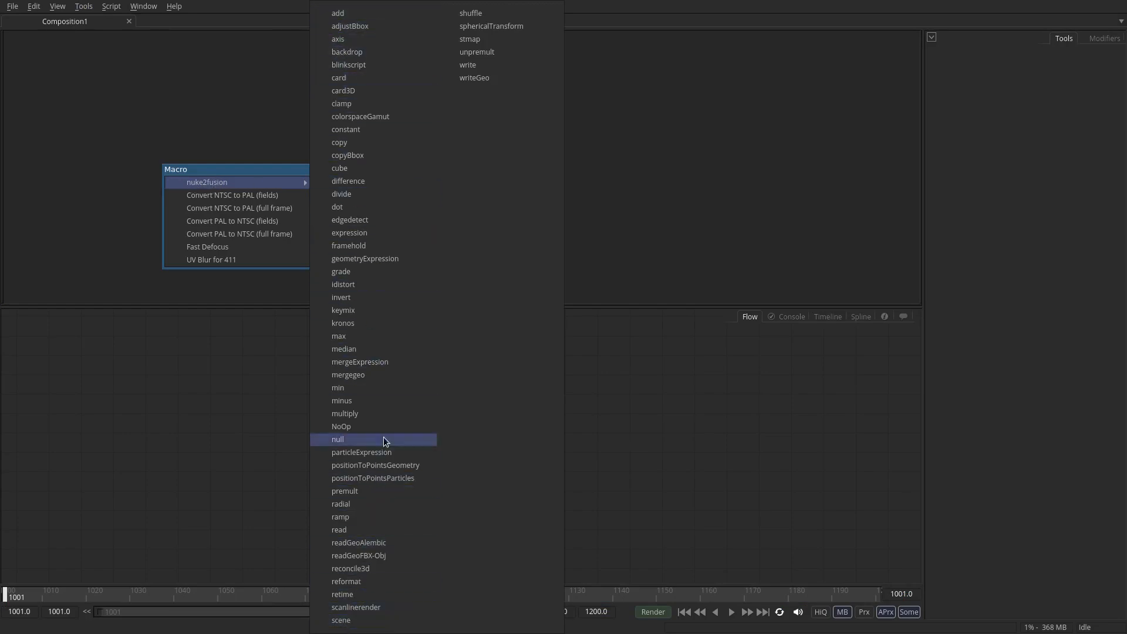
mouse_move(487, 77)
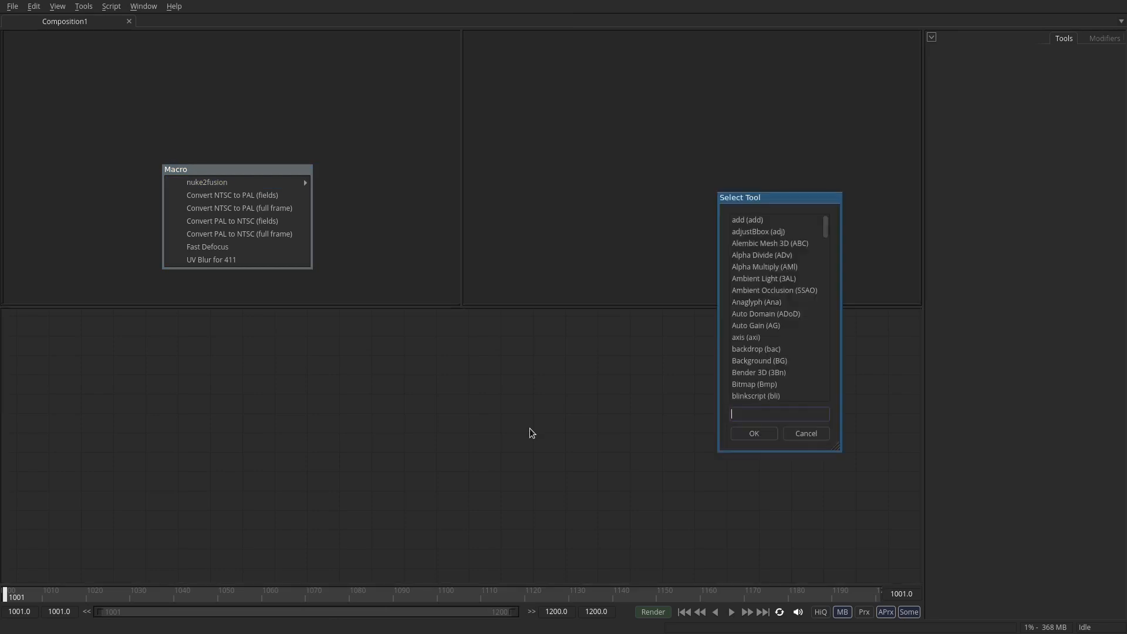
- Search 'cons' in Select Tool to add a Background node
text(cons)
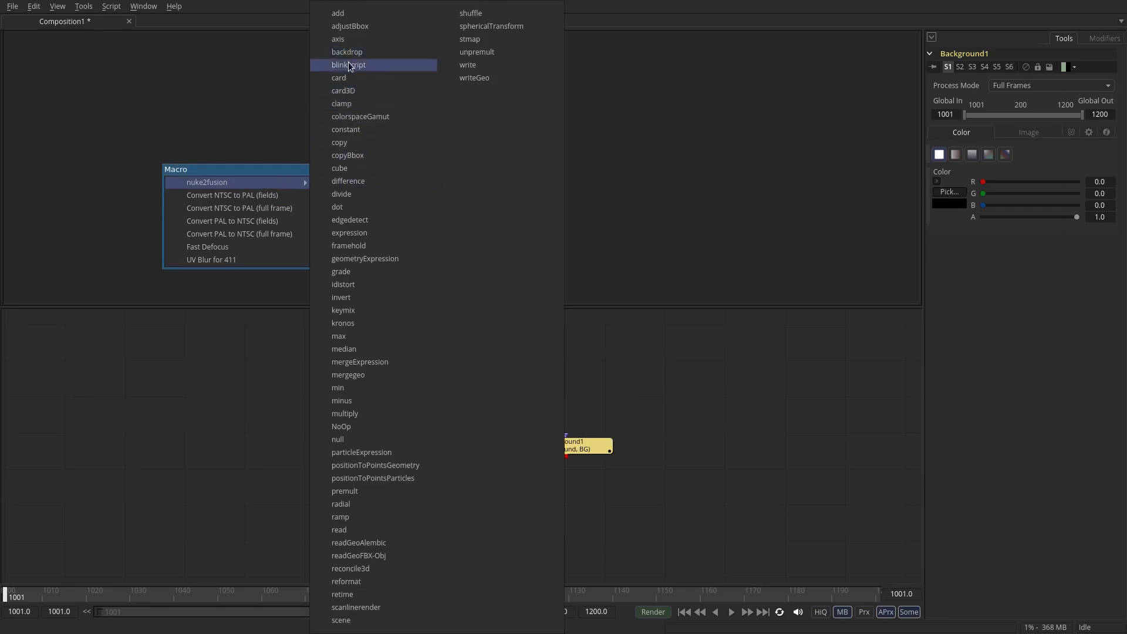
mouse_move(361, 167)
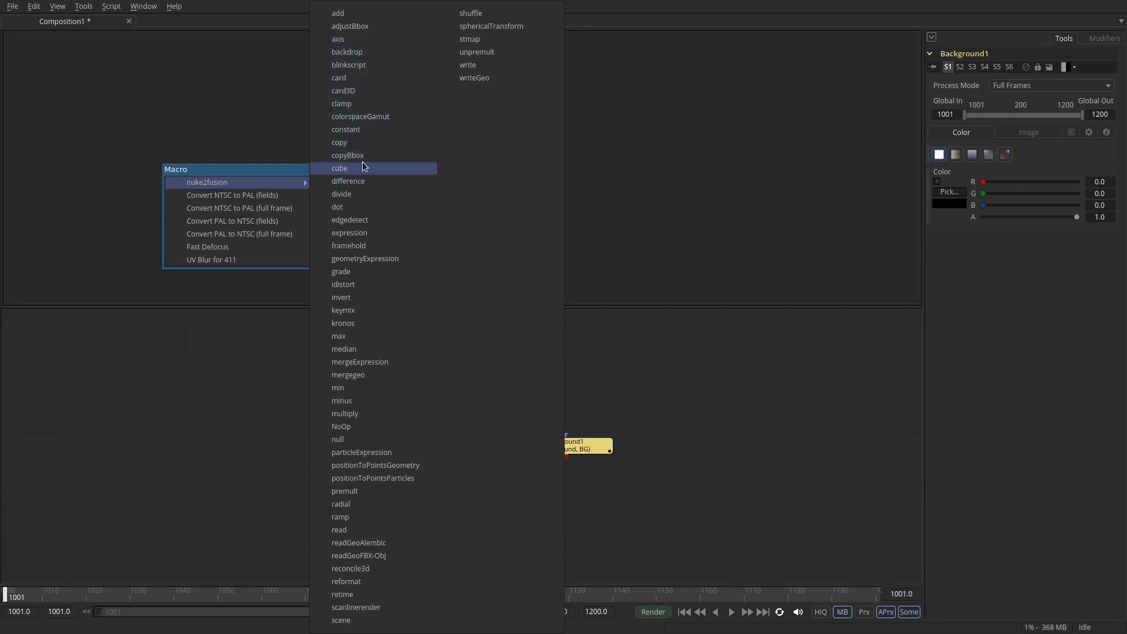
mouse_move(336, 272)
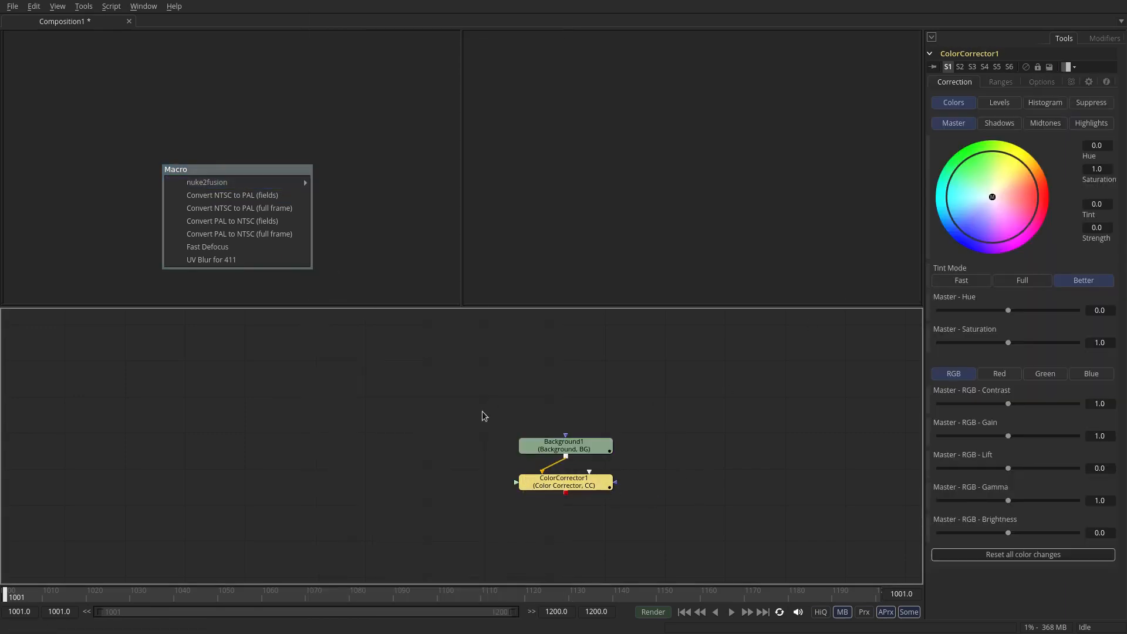
mouse_move(207, 182)
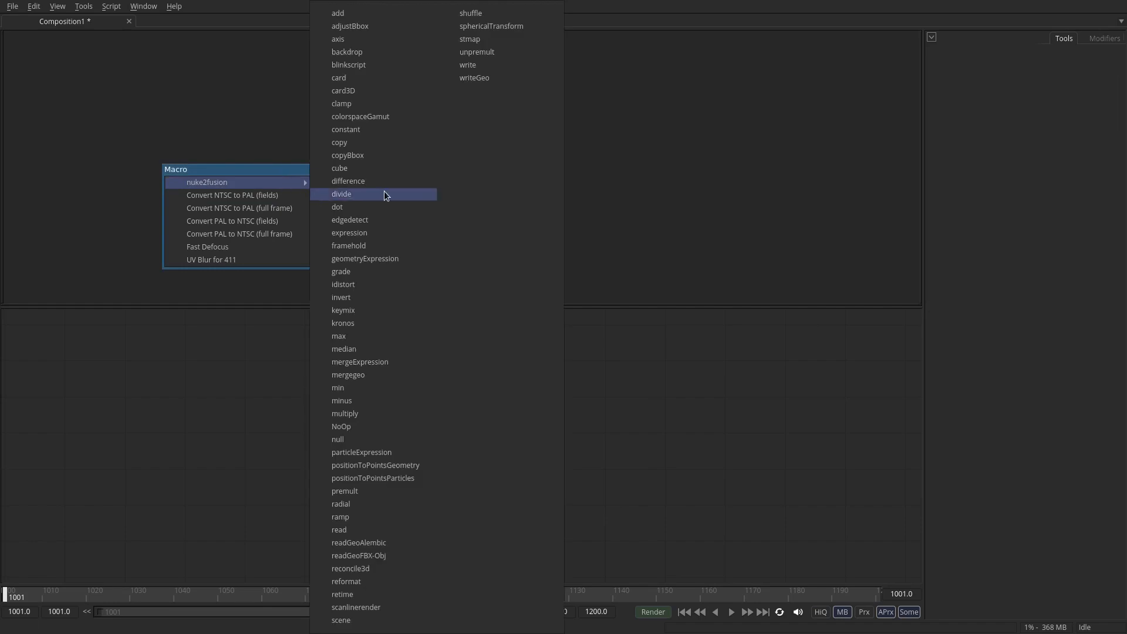
mouse_move(362, 220)
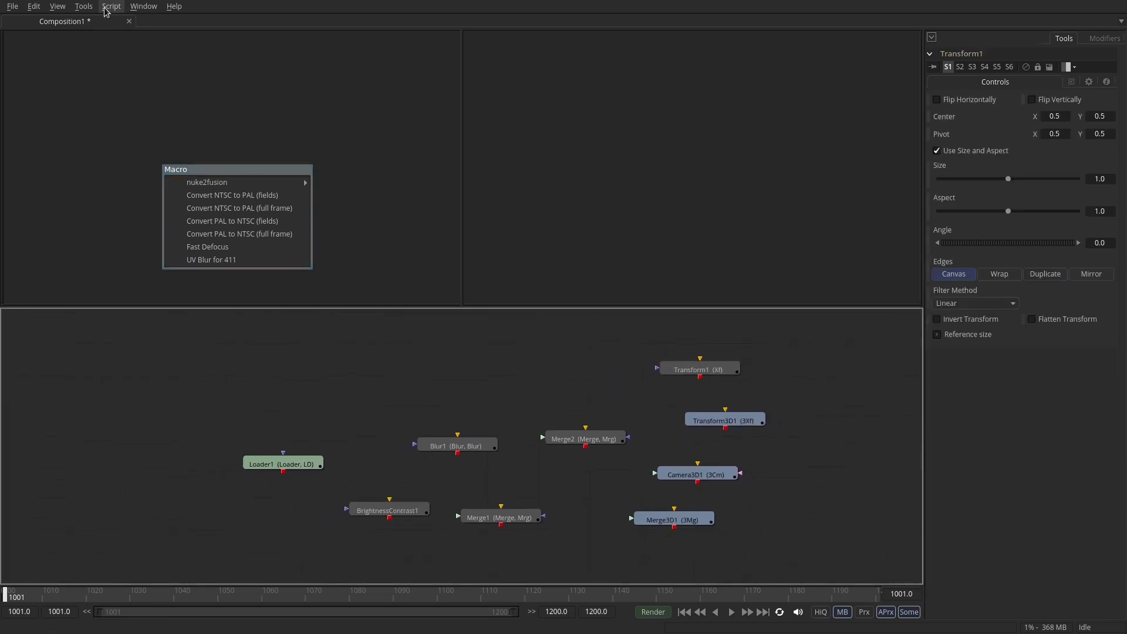
click(143, 5)
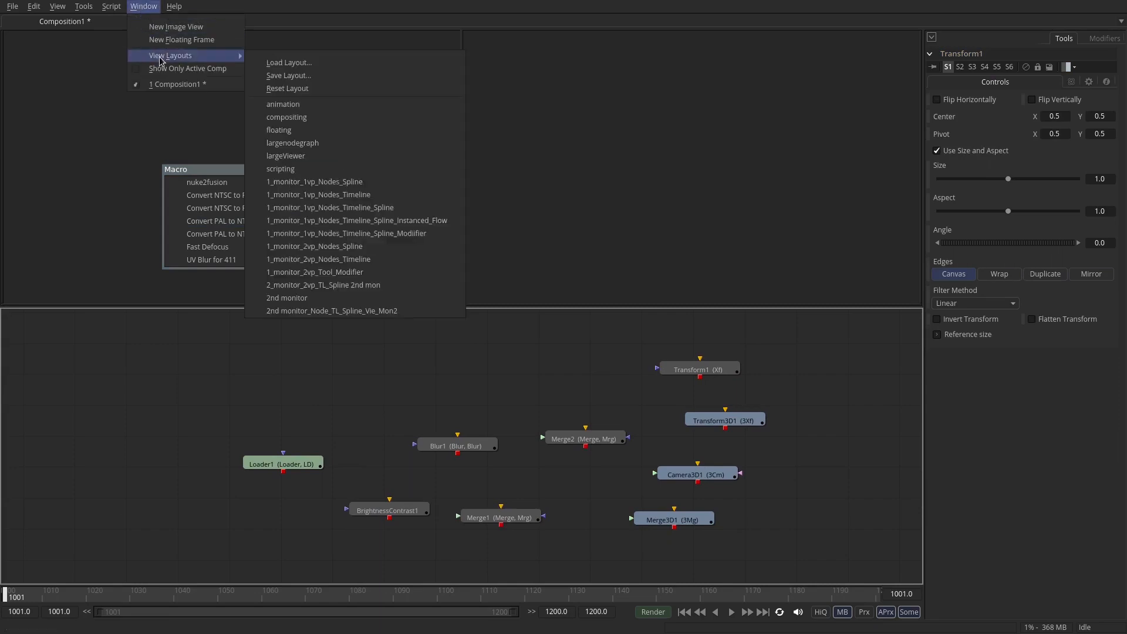
mouse_move(283, 105)
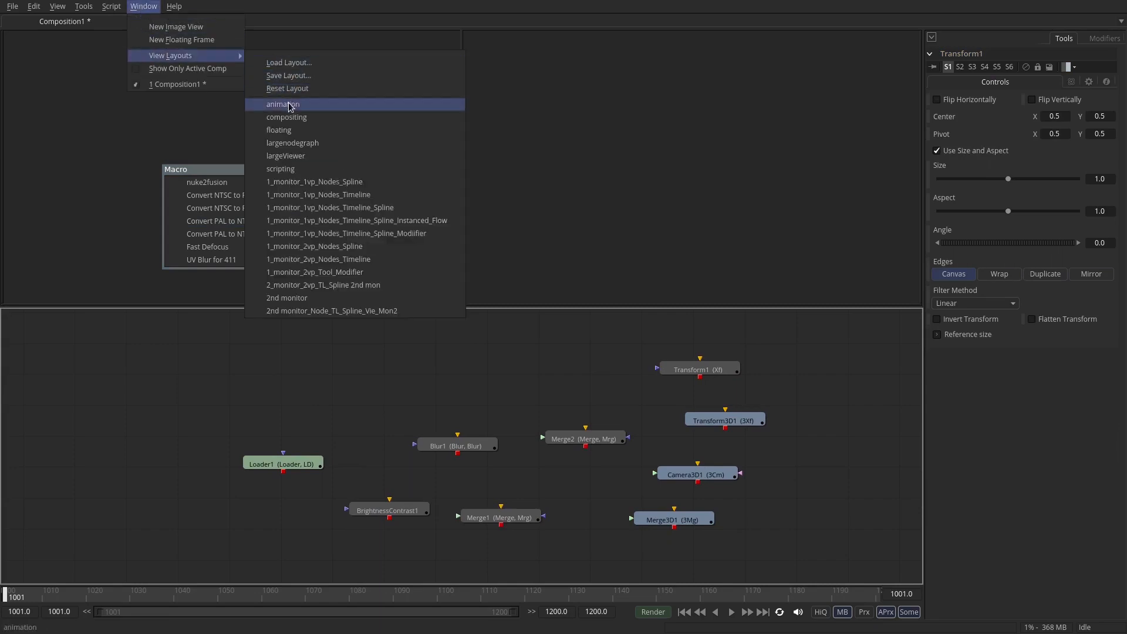
mouse_move(304, 176)
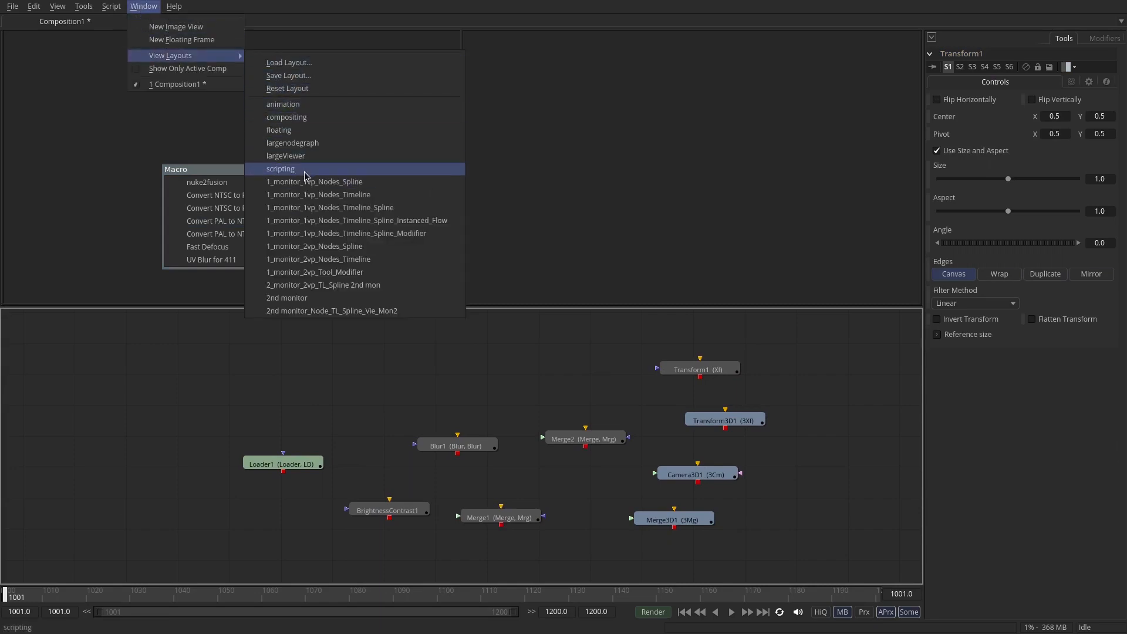
mouse_move(295, 158)
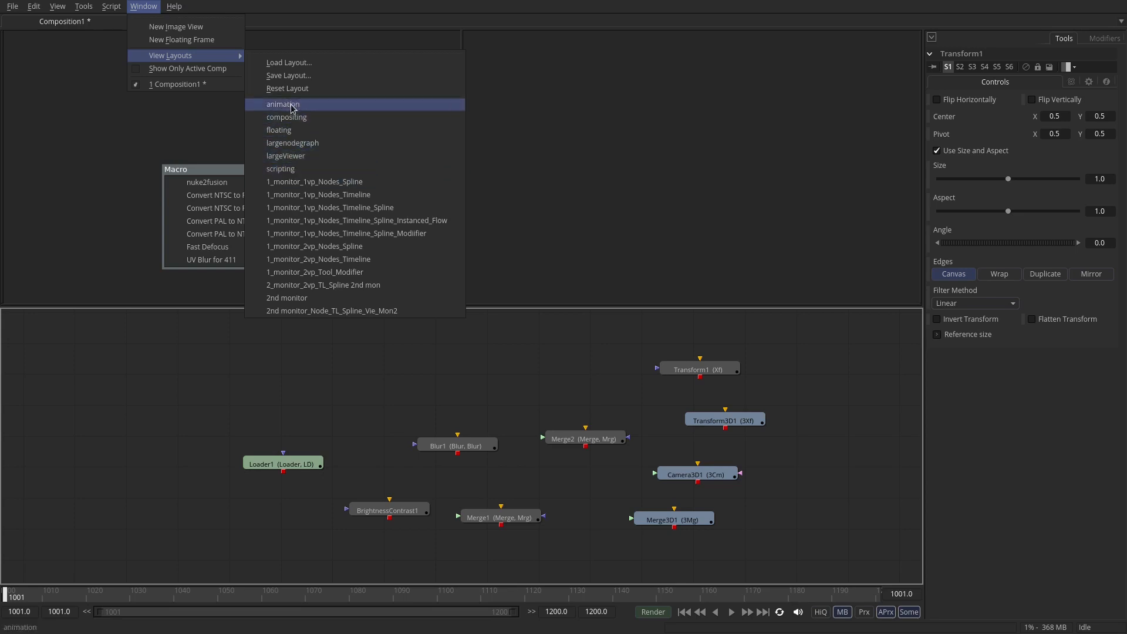
click(281, 104)
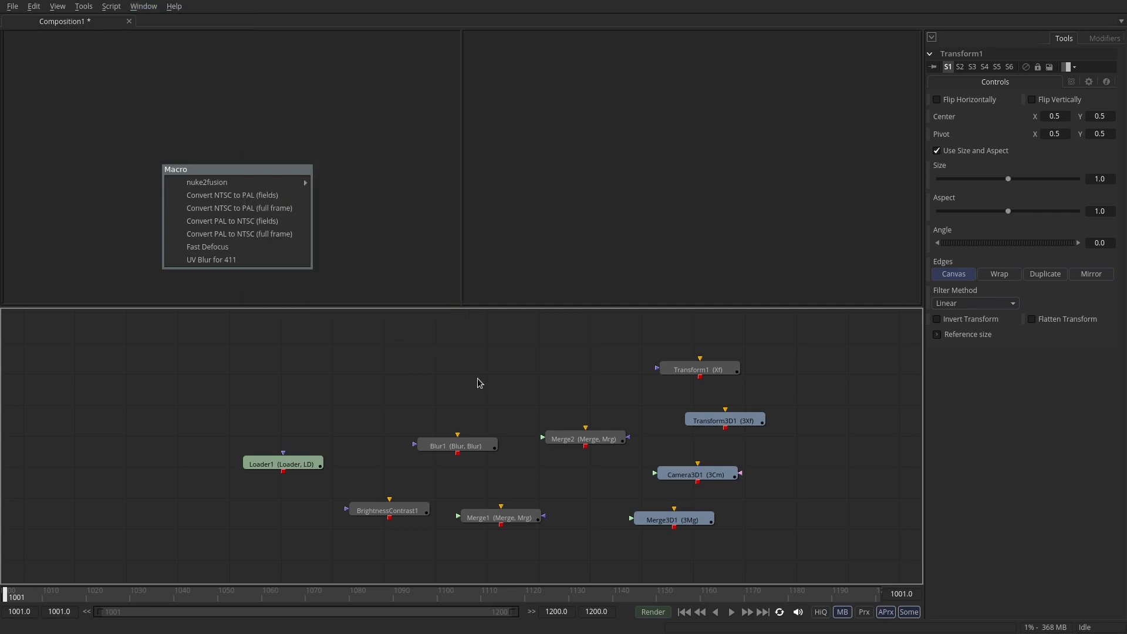
mouse_move(419, 428)
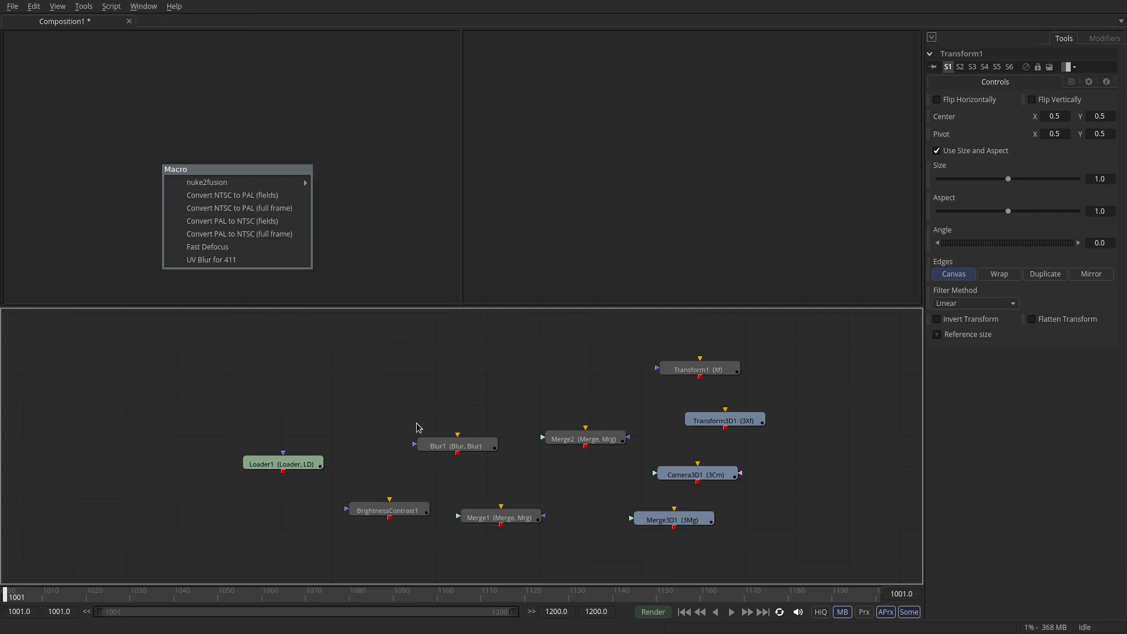